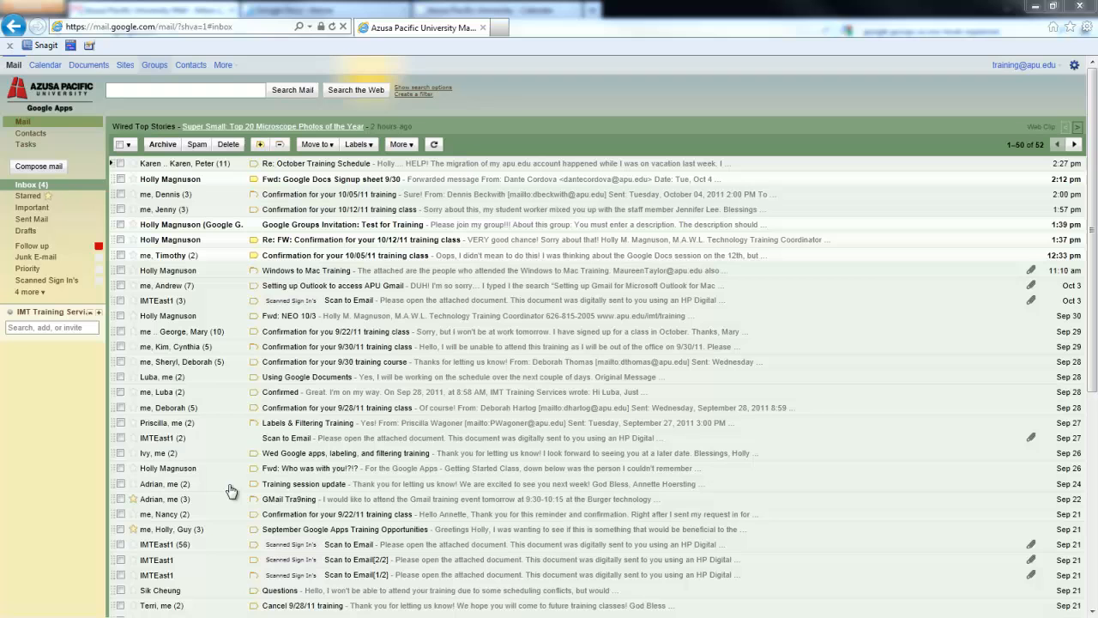
pyautogui.moveTo(251, 475)
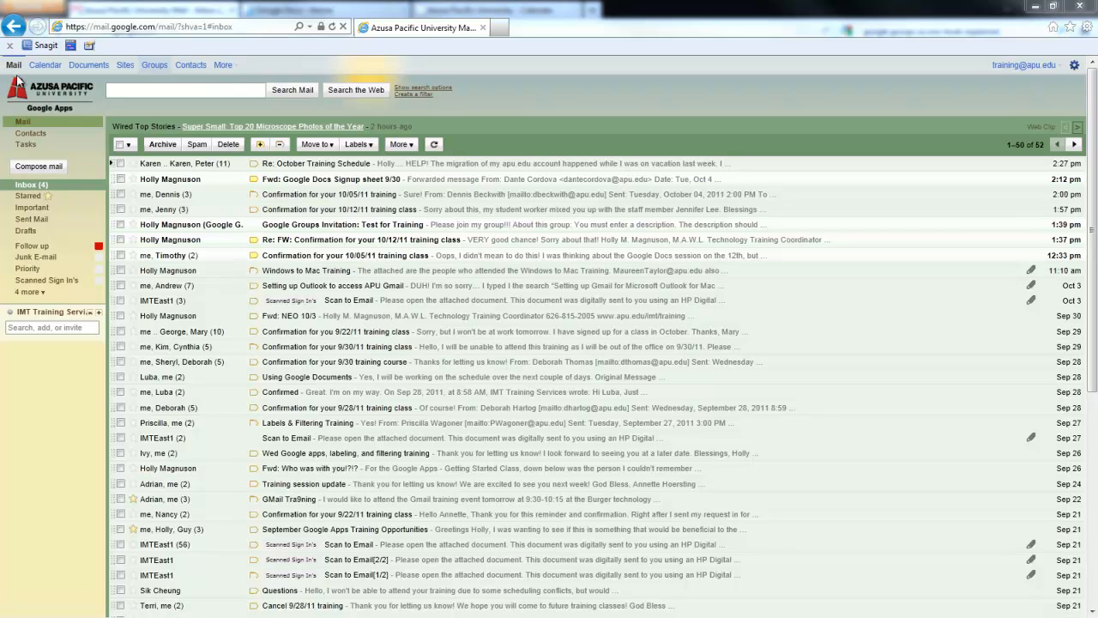
pyautogui.moveTo(155, 65)
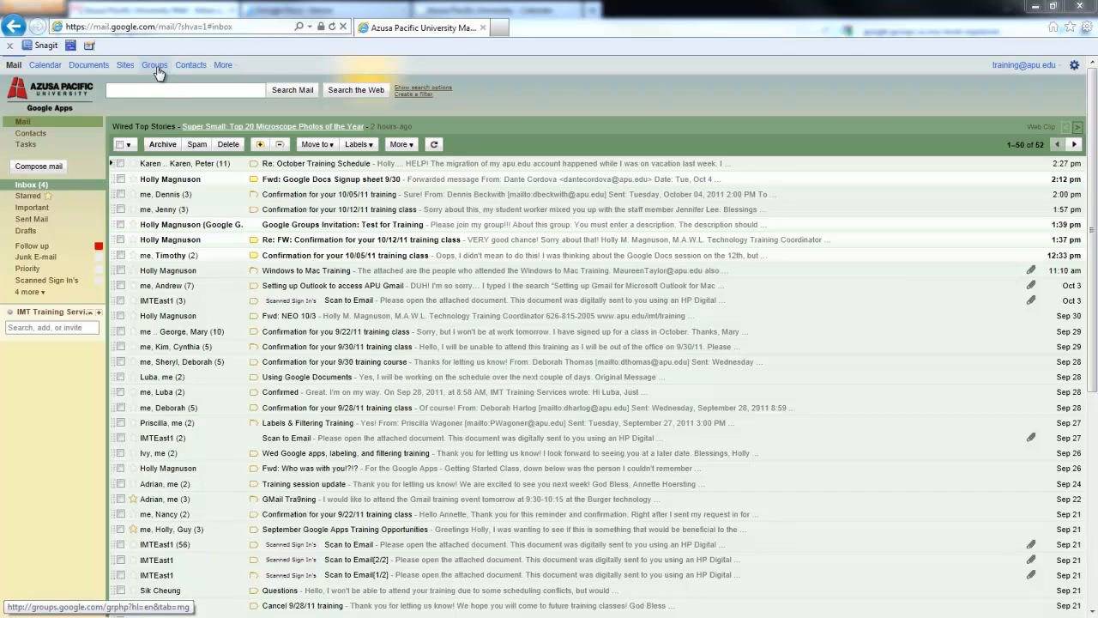
# Go to Google Groups from the Gmail apps bar.
pyautogui.click(155, 66)
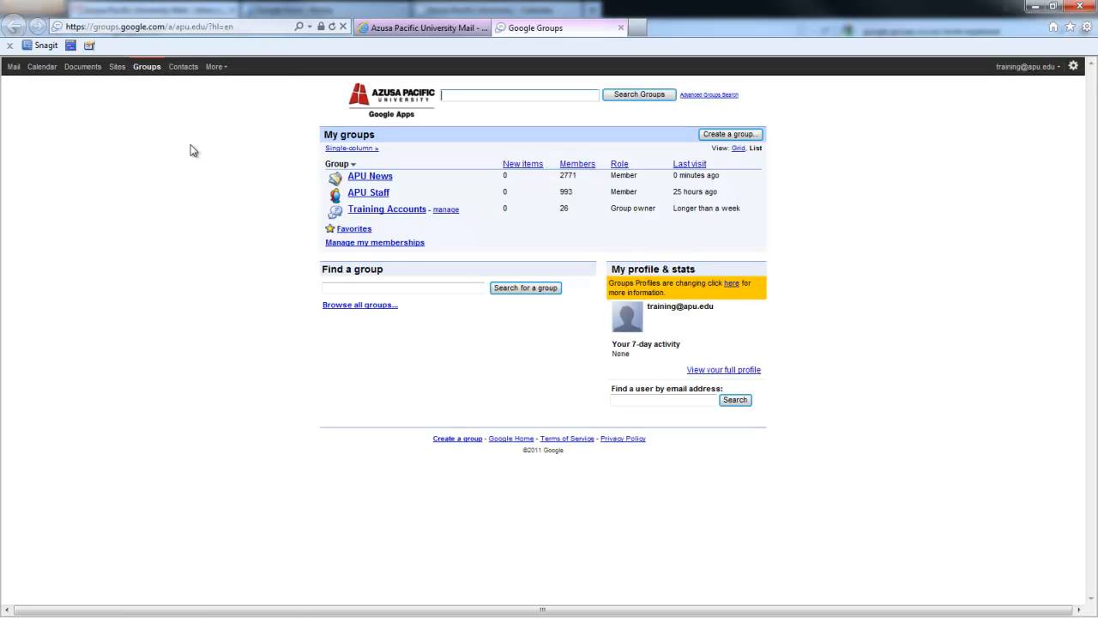
pyautogui.moveTo(386, 209)
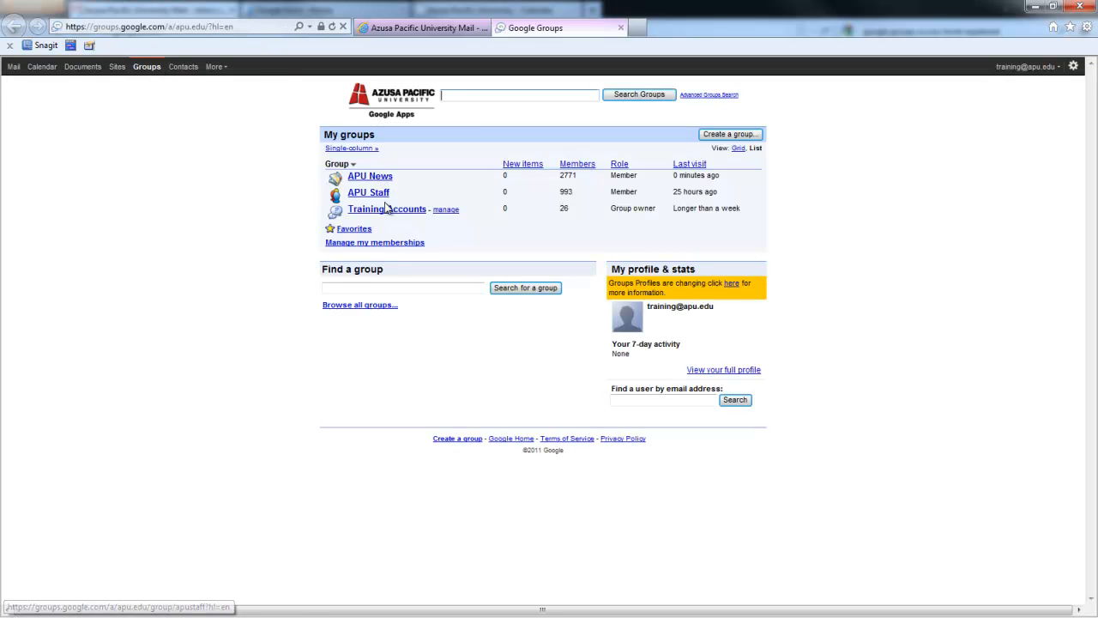
pyautogui.moveTo(405, 186)
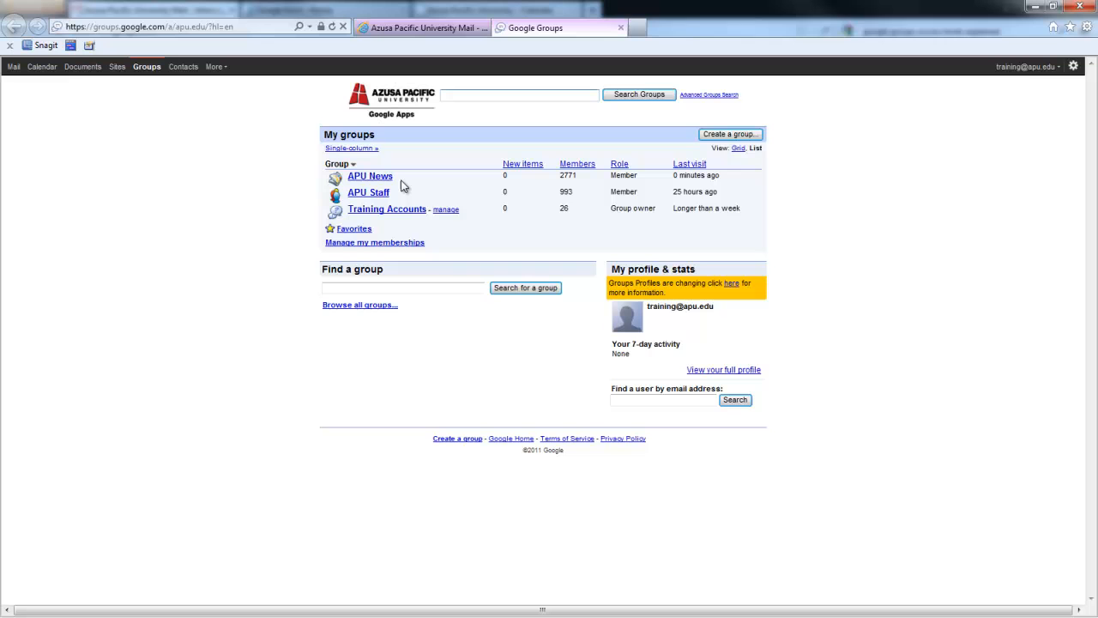
pyautogui.moveTo(584, 151)
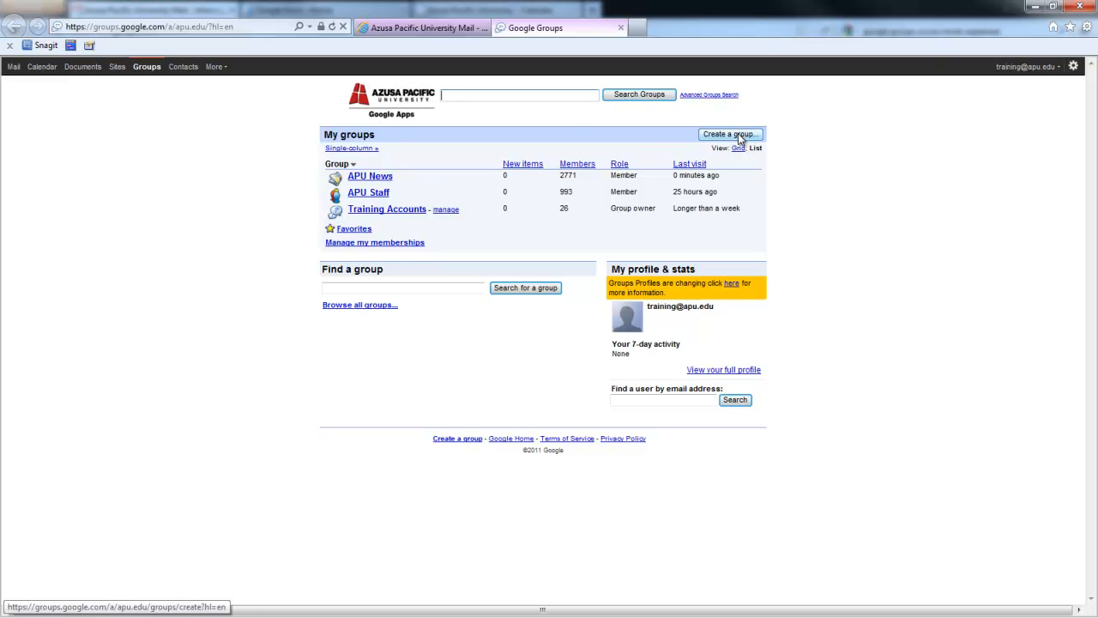
# Begin a new group from the My groups overview.
pyautogui.click(728, 134)
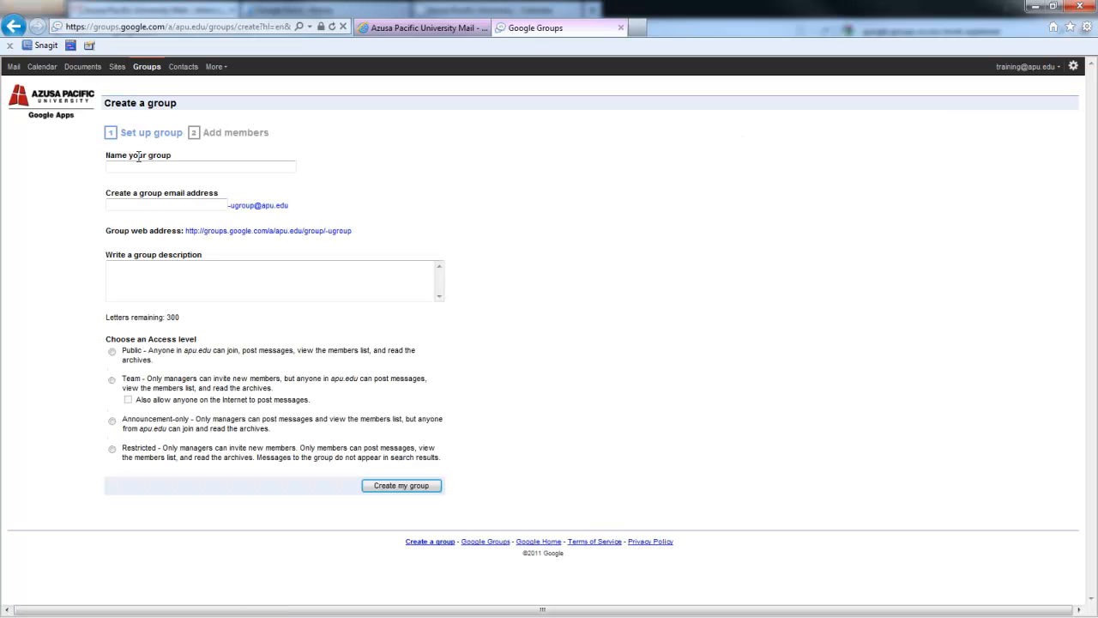
# Name the group 'training test' and edit its email address to 'trainingtest'.
pyautogui.click(201, 167)
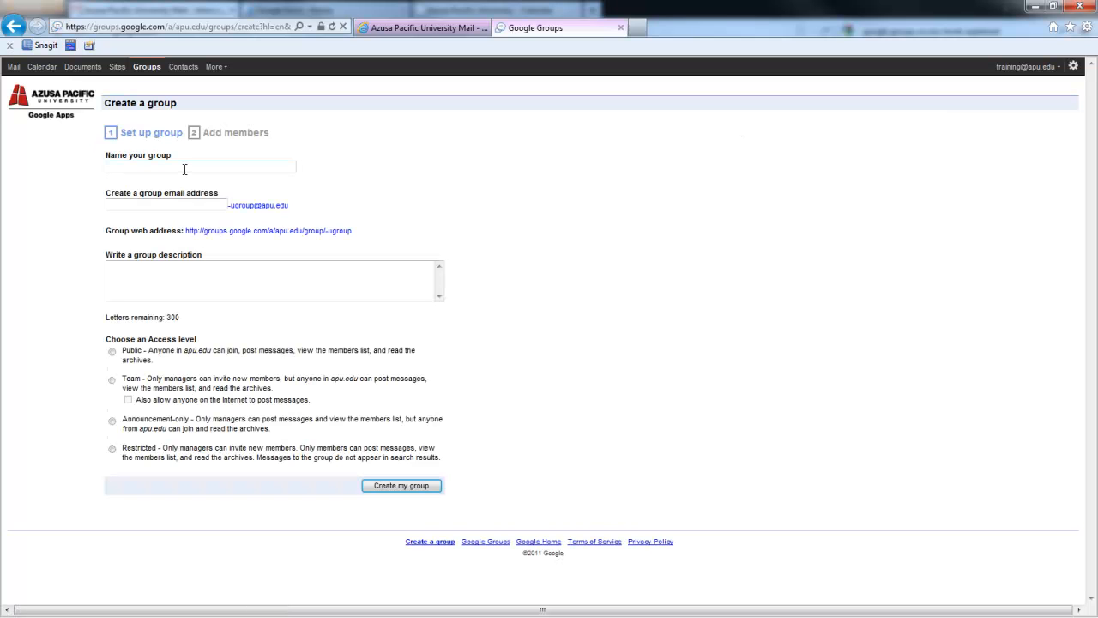
pyautogui.write('training')
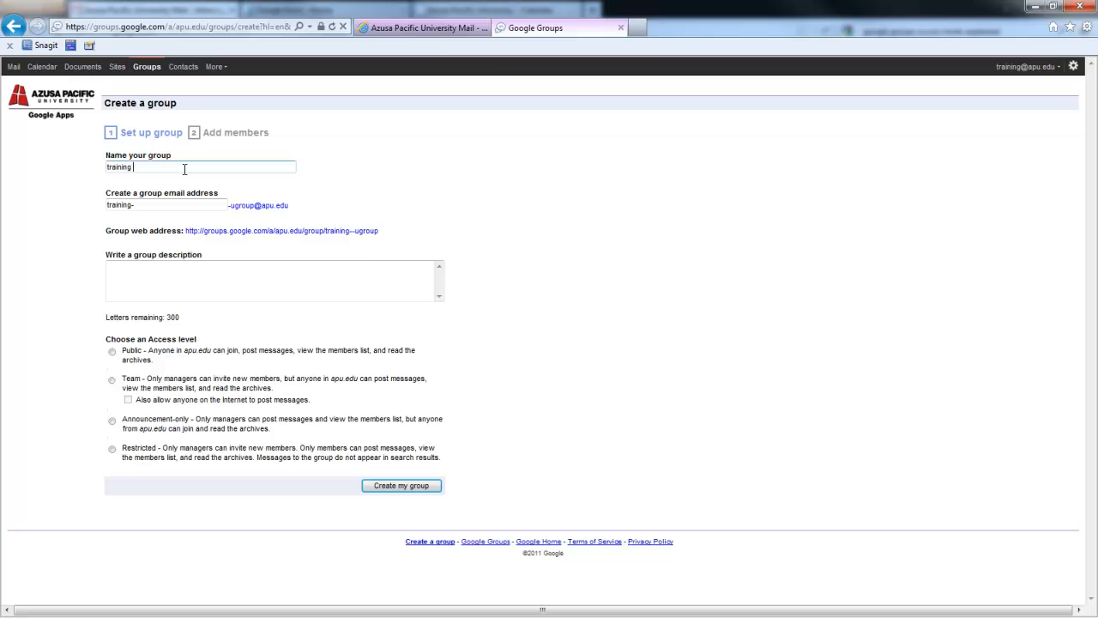
pyautogui.write('test')
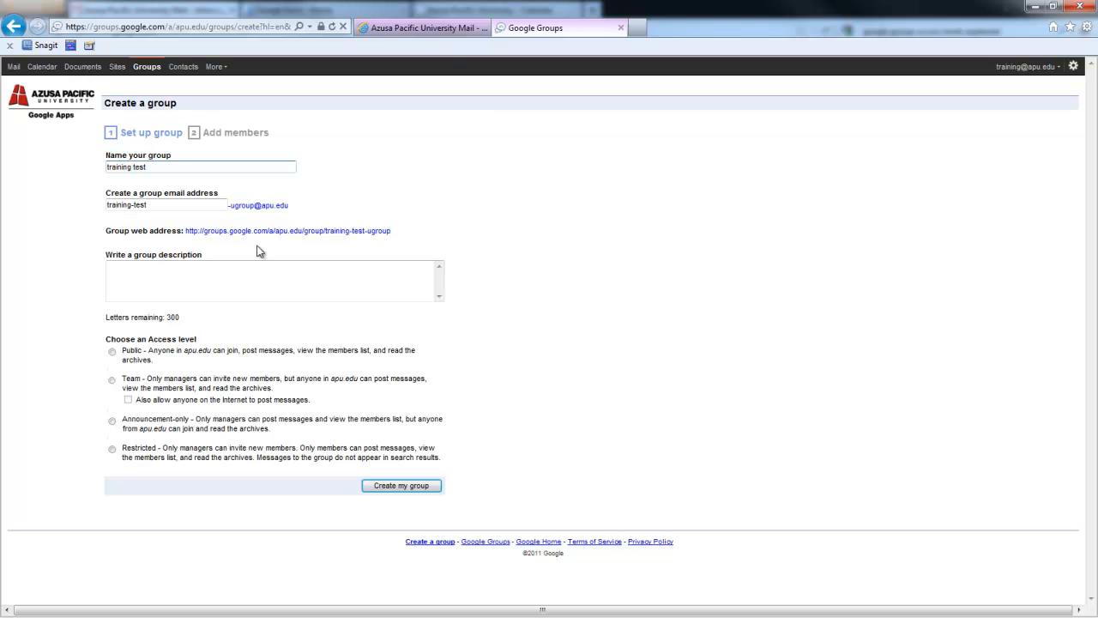
pyautogui.moveTo(288, 244)
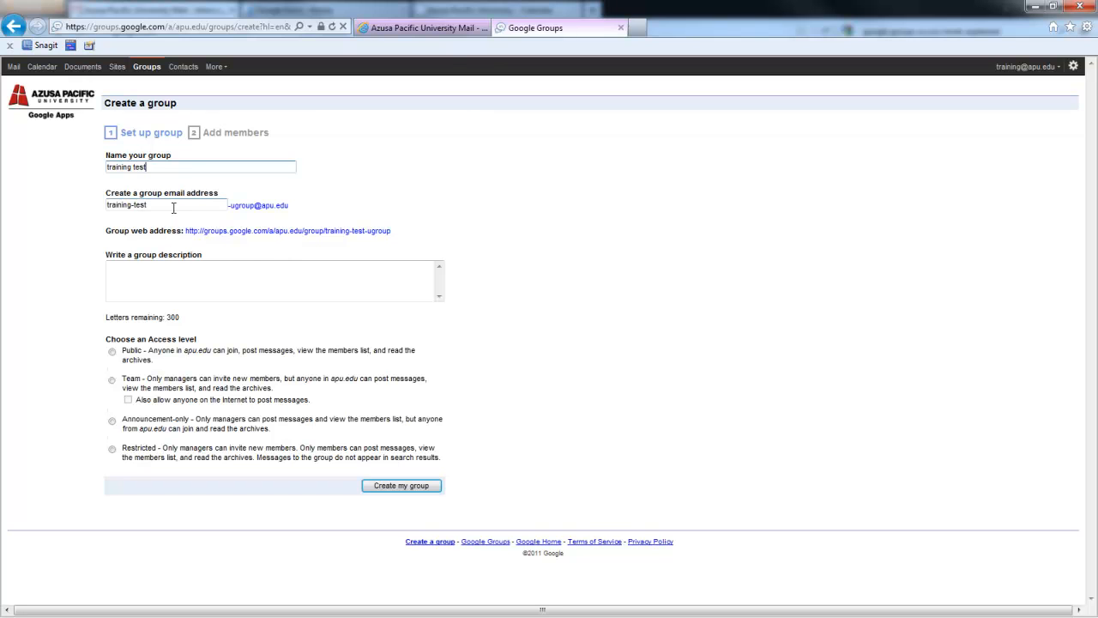
pyautogui.doubleClick(125, 206)
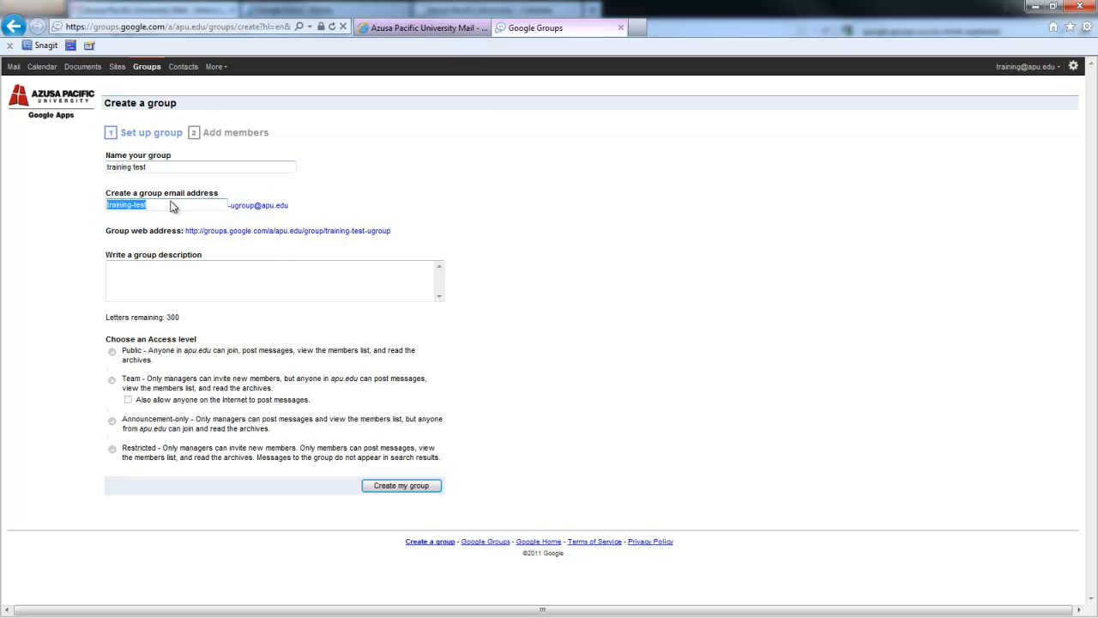
pyautogui.write('traning')
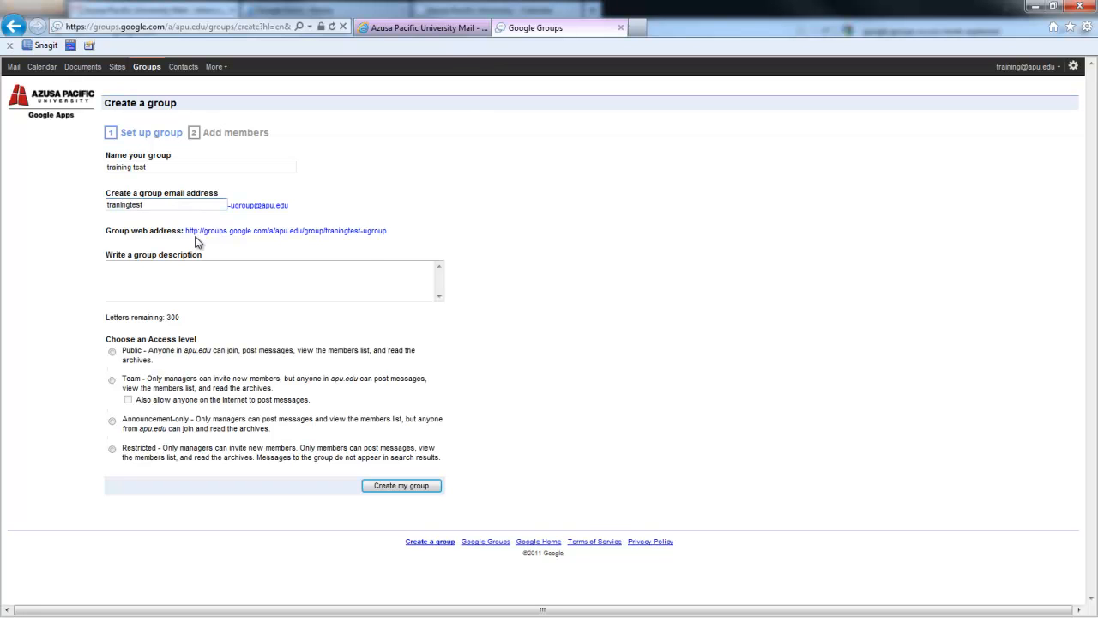
pyautogui.moveTo(360, 244)
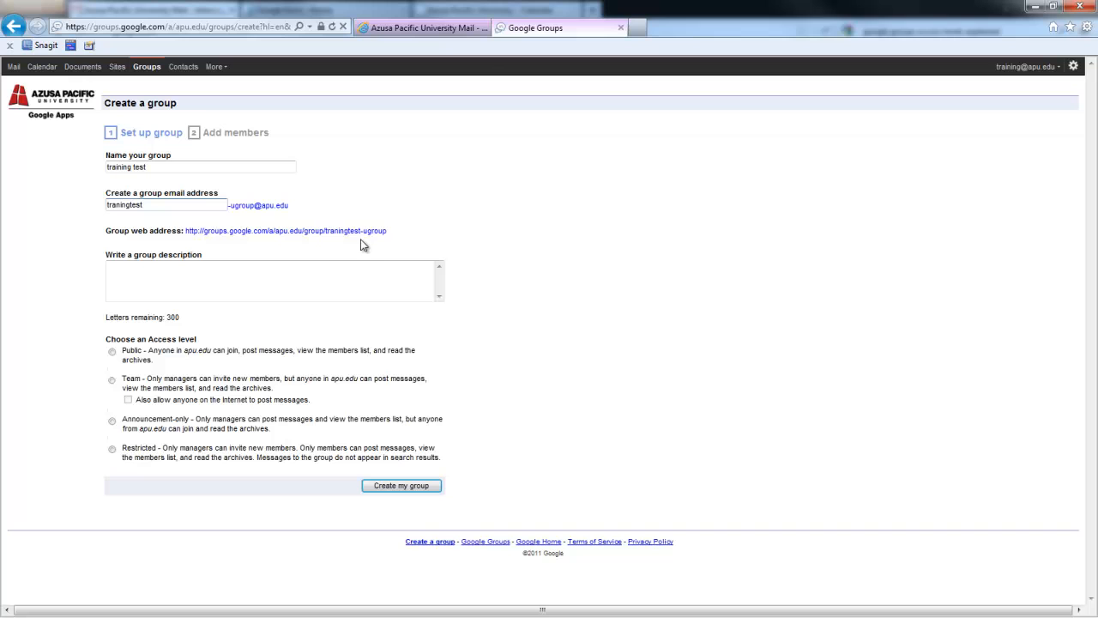
pyautogui.click(265, 278)
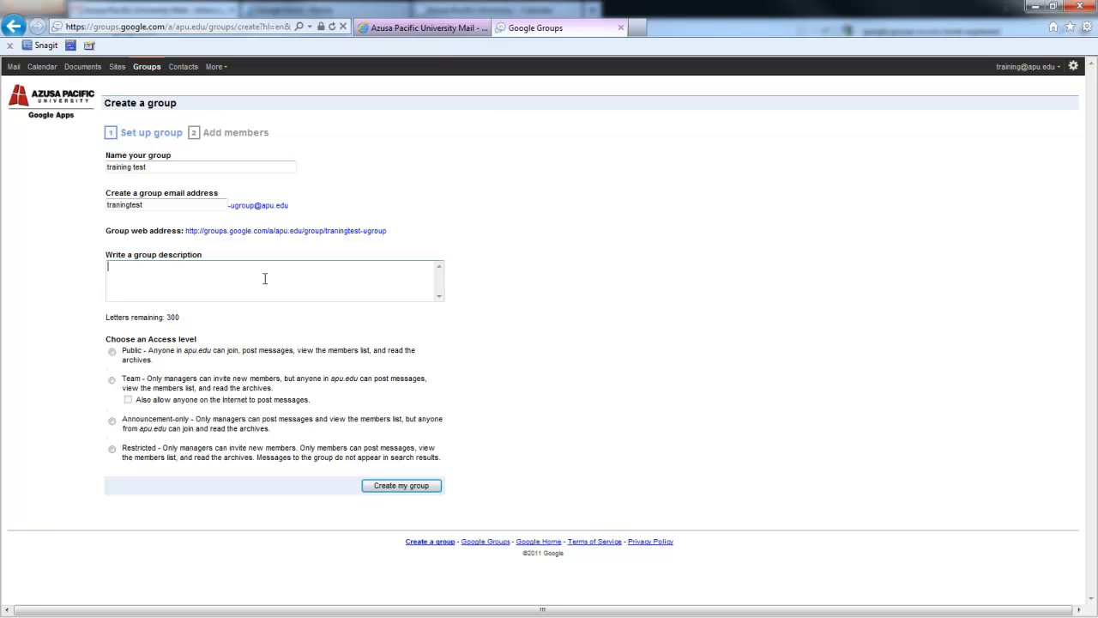
# Write the description 'This is a test group.'.
pyautogui.write('This is atest group.')
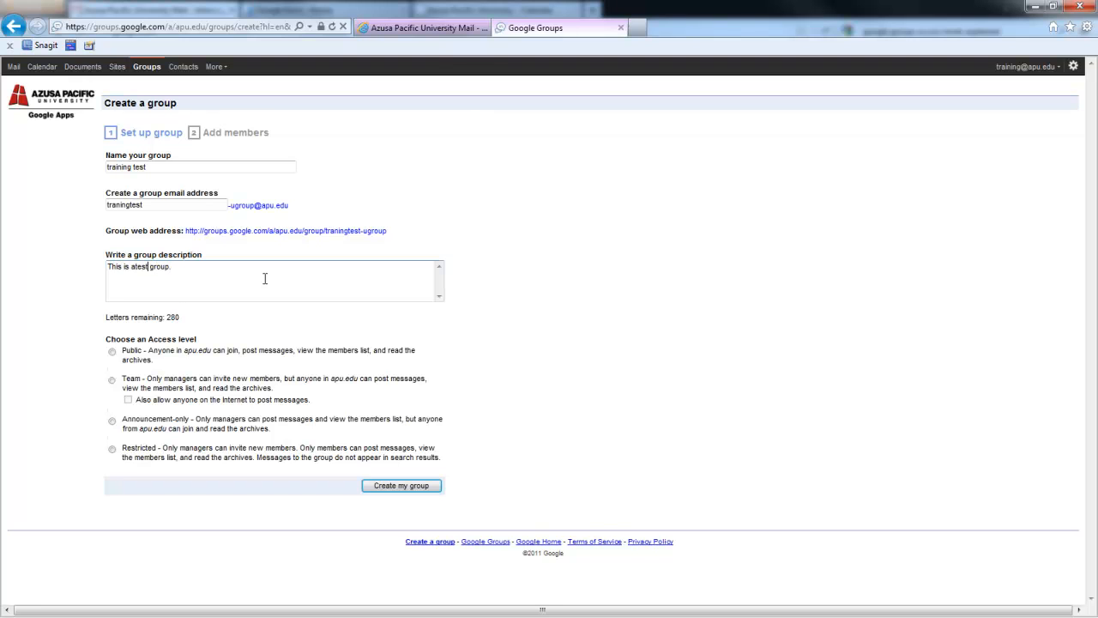
pyautogui.write('" "')
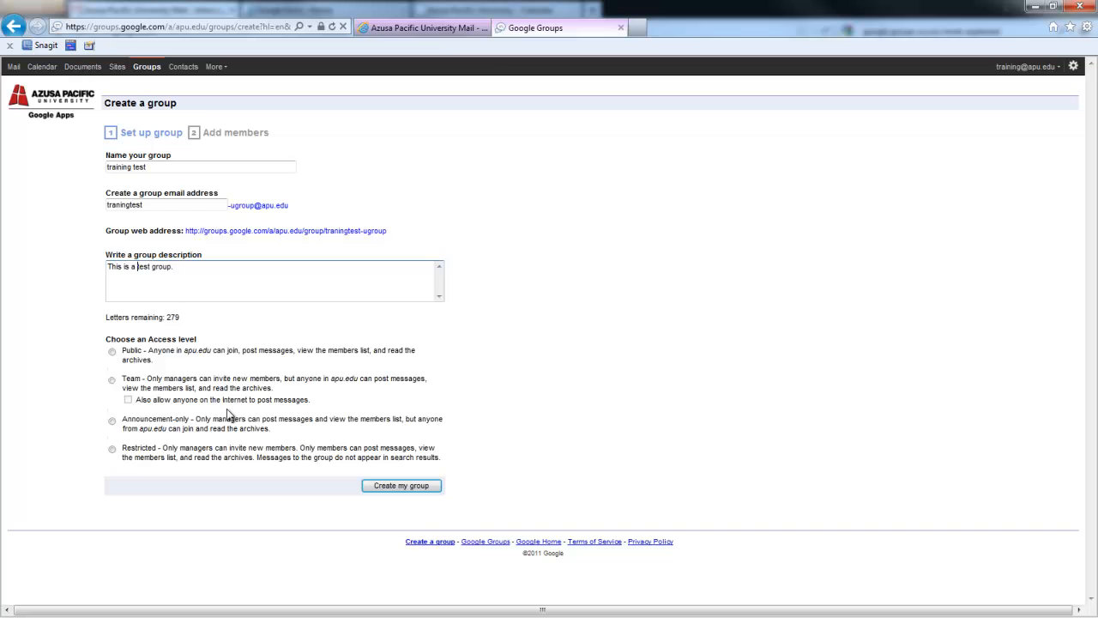
pyautogui.moveTo(394, 391)
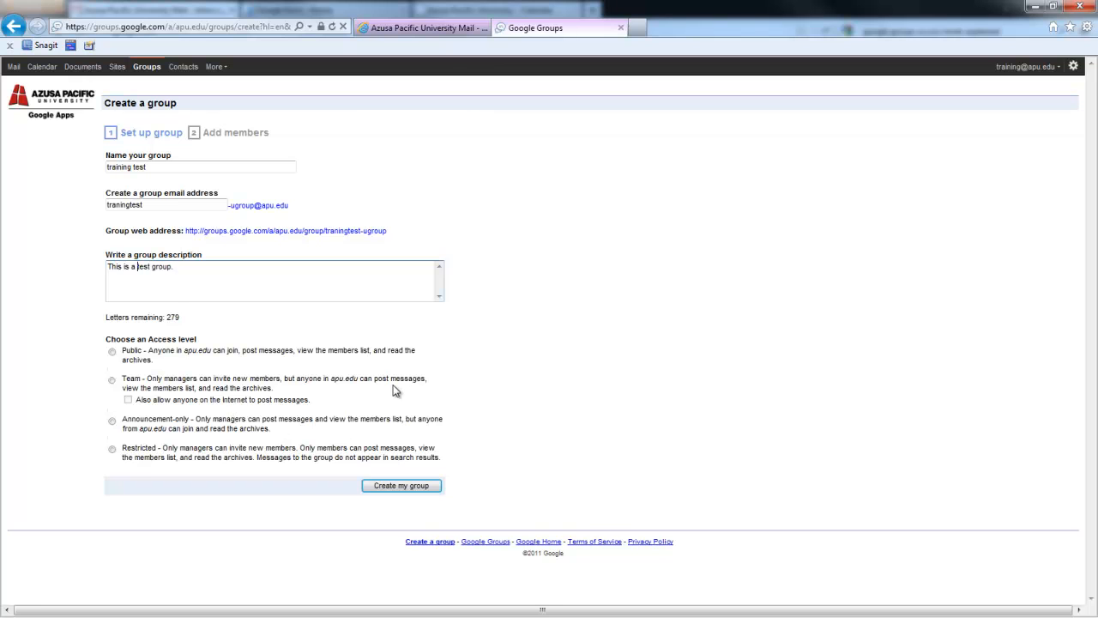
# Choose Announcement-only access and create the group.
pyautogui.click(111, 422)
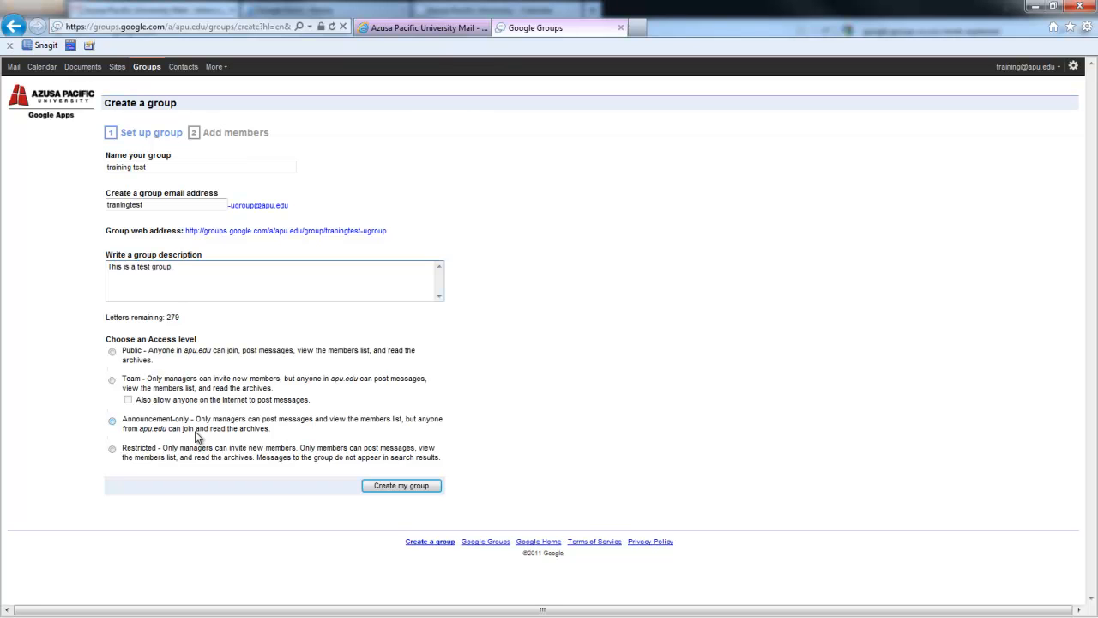
pyautogui.click(134, 265)
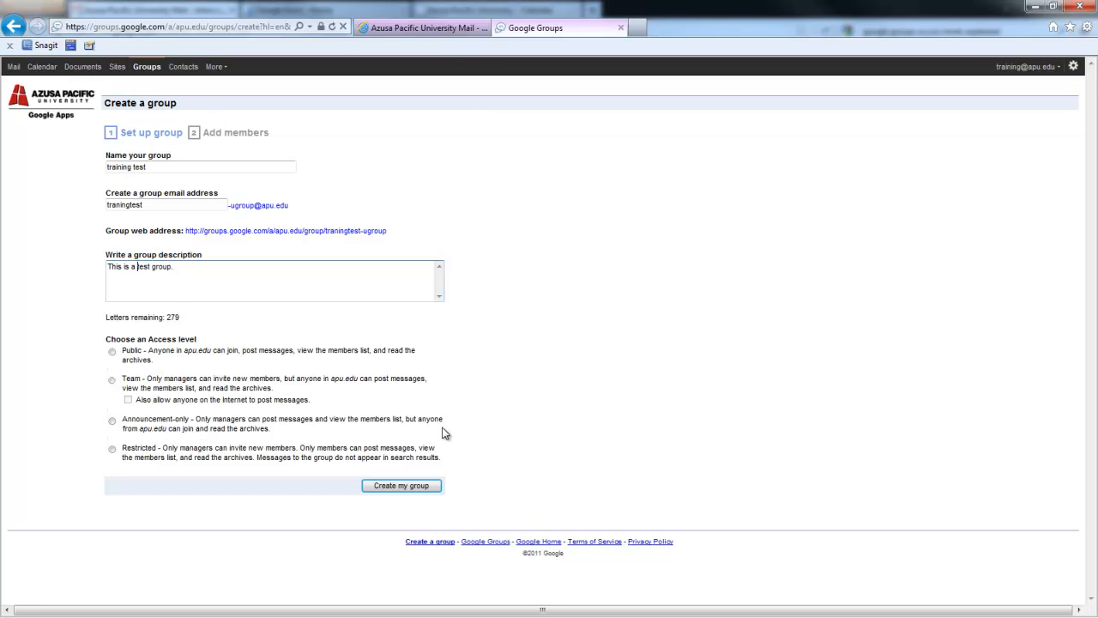
pyautogui.moveTo(168, 468)
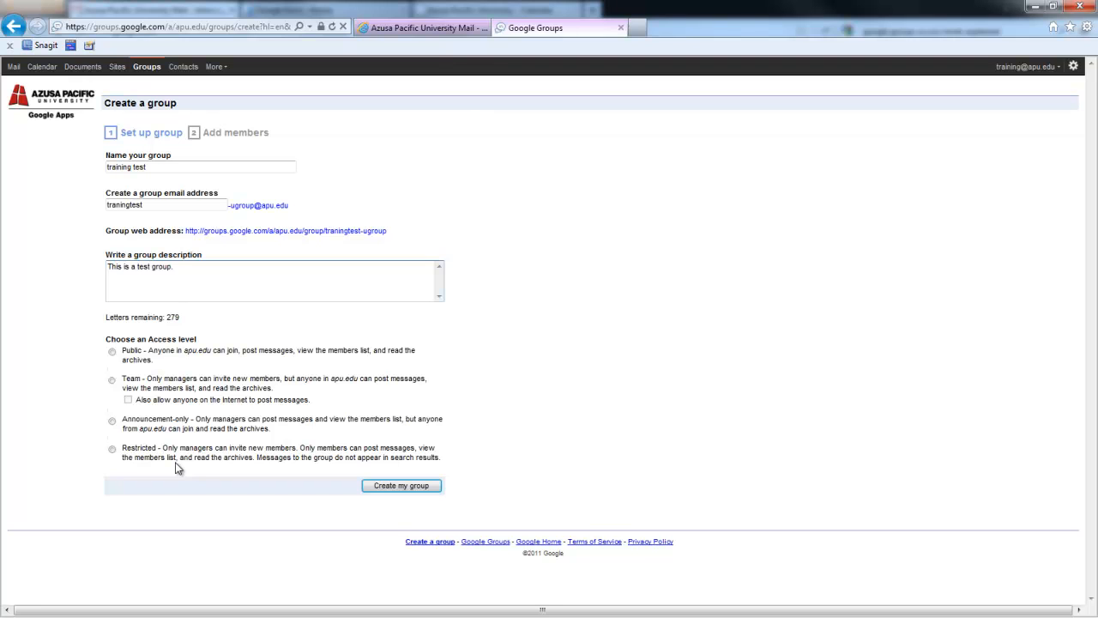
pyautogui.click(112, 448)
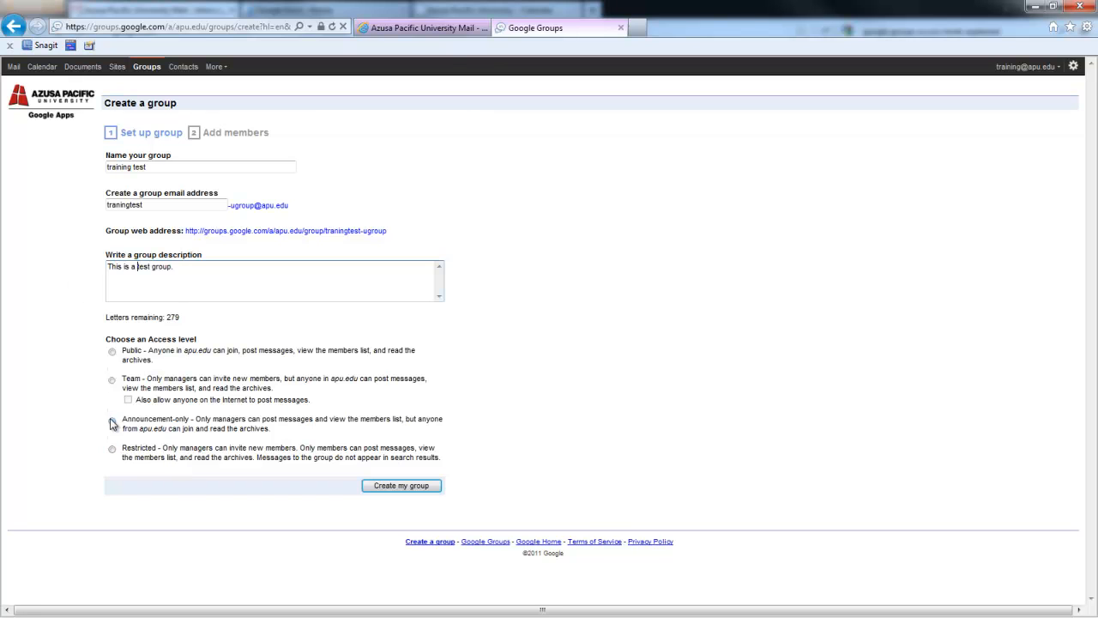
pyautogui.click(112, 422)
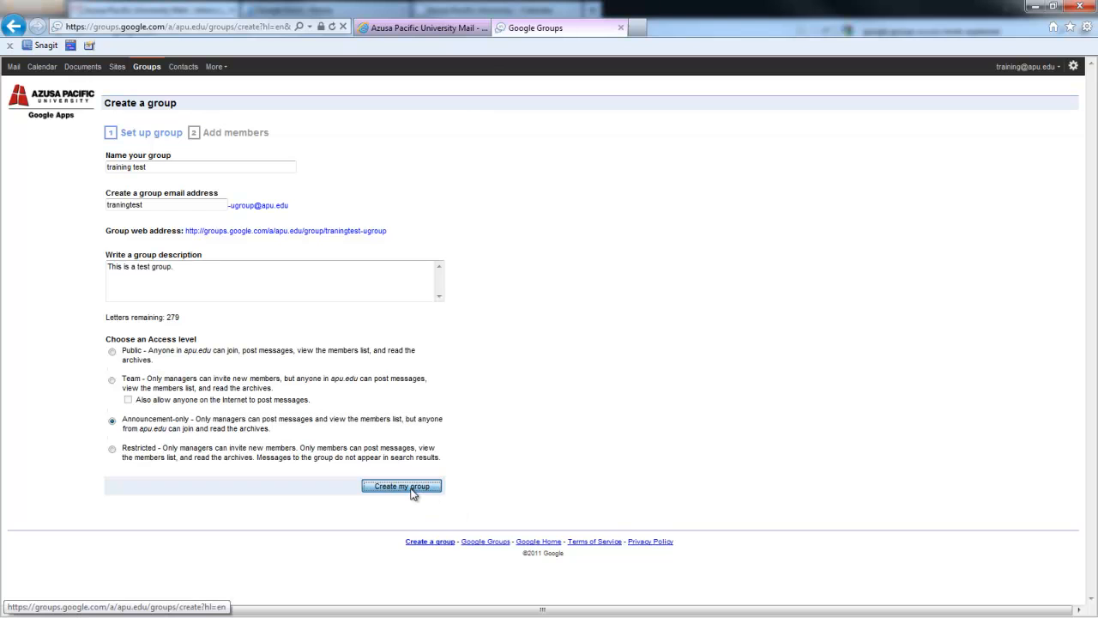
pyautogui.click(402, 485)
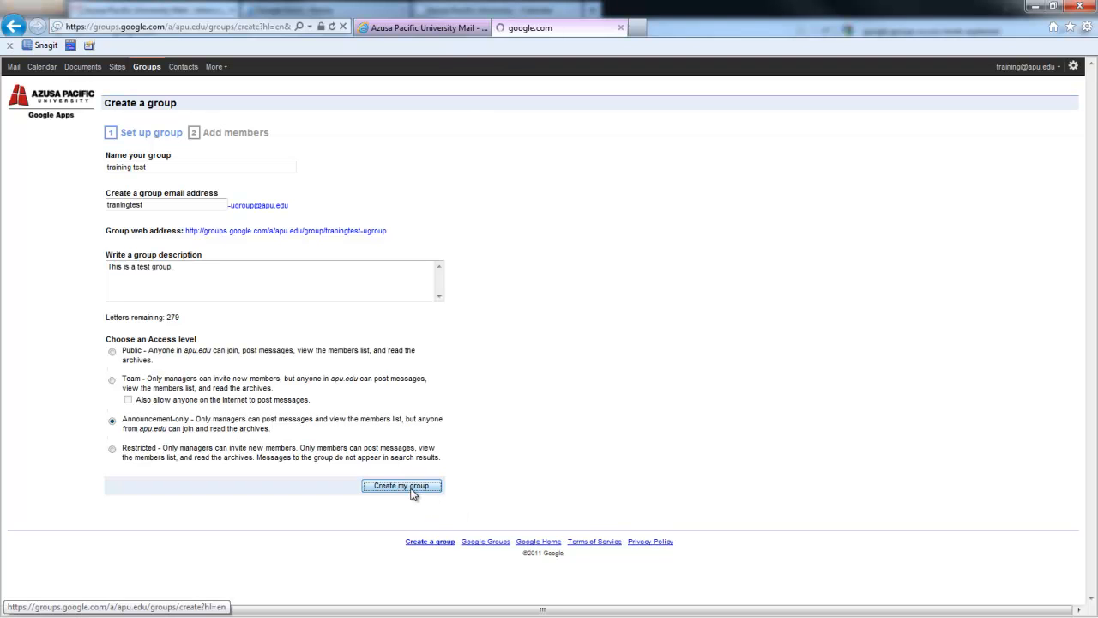
pyautogui.click(401, 485)
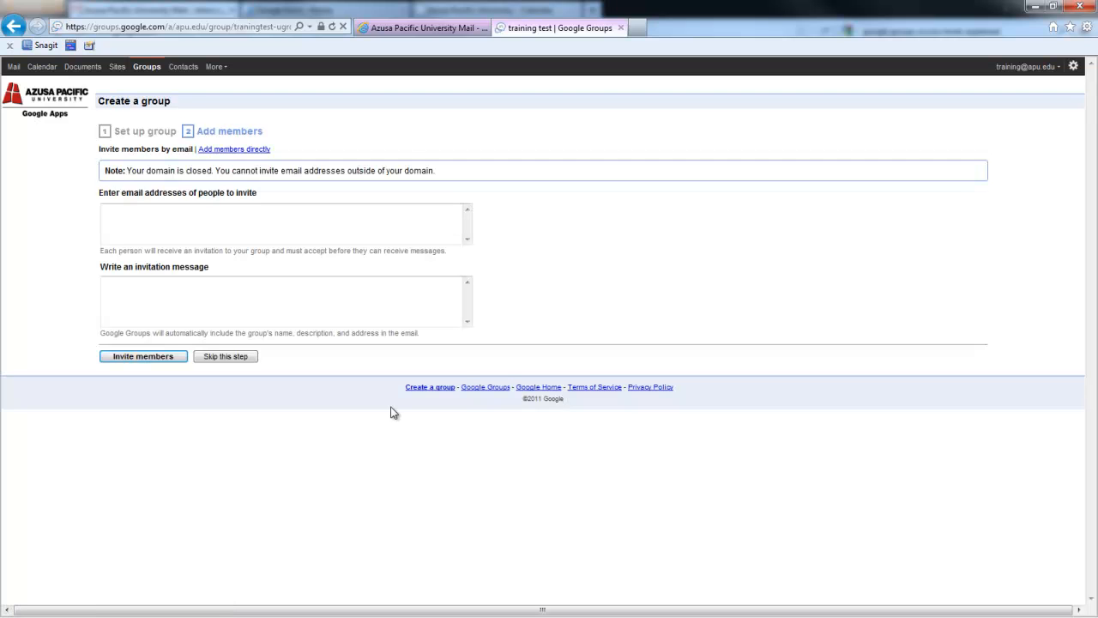
# Choose to add members directly rather than invite by email.
pyautogui.click(239, 223)
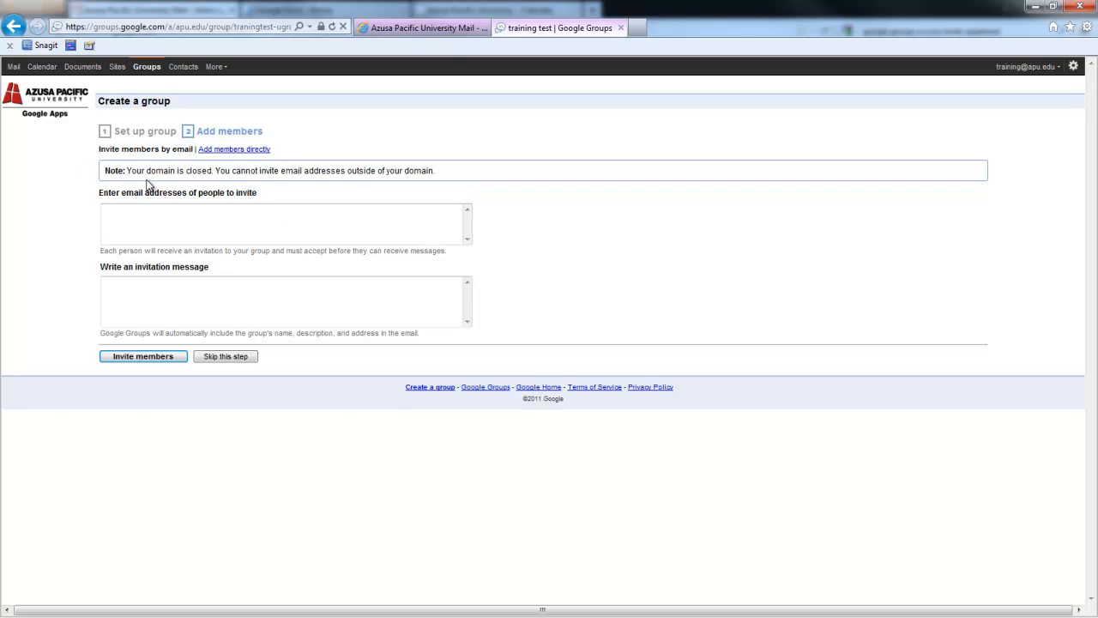
pyautogui.moveTo(285, 182)
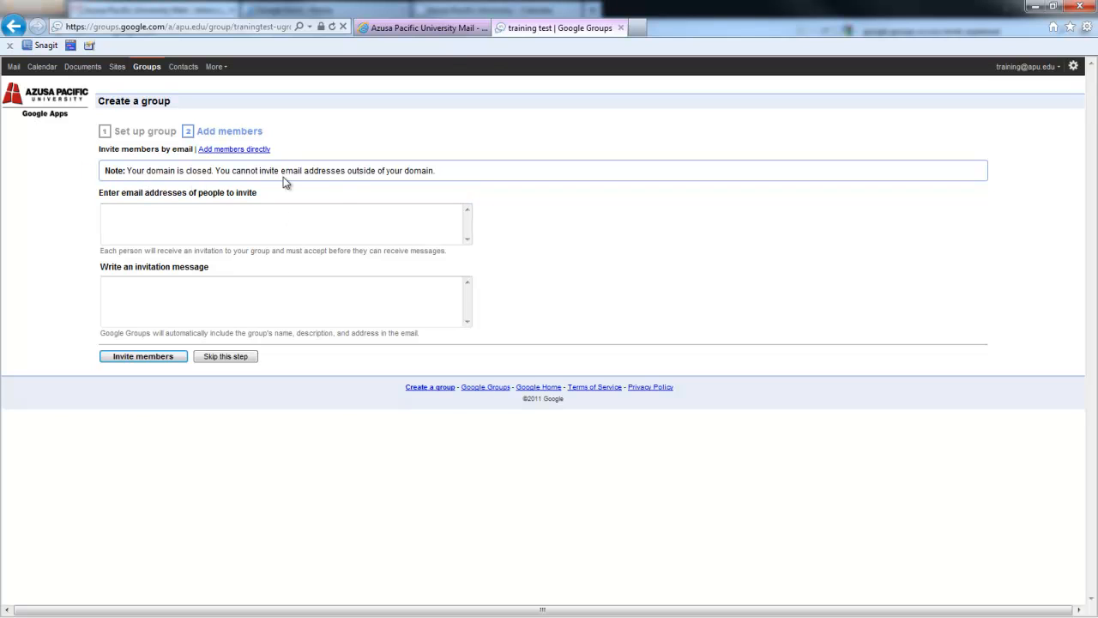
pyautogui.moveTo(406, 181)
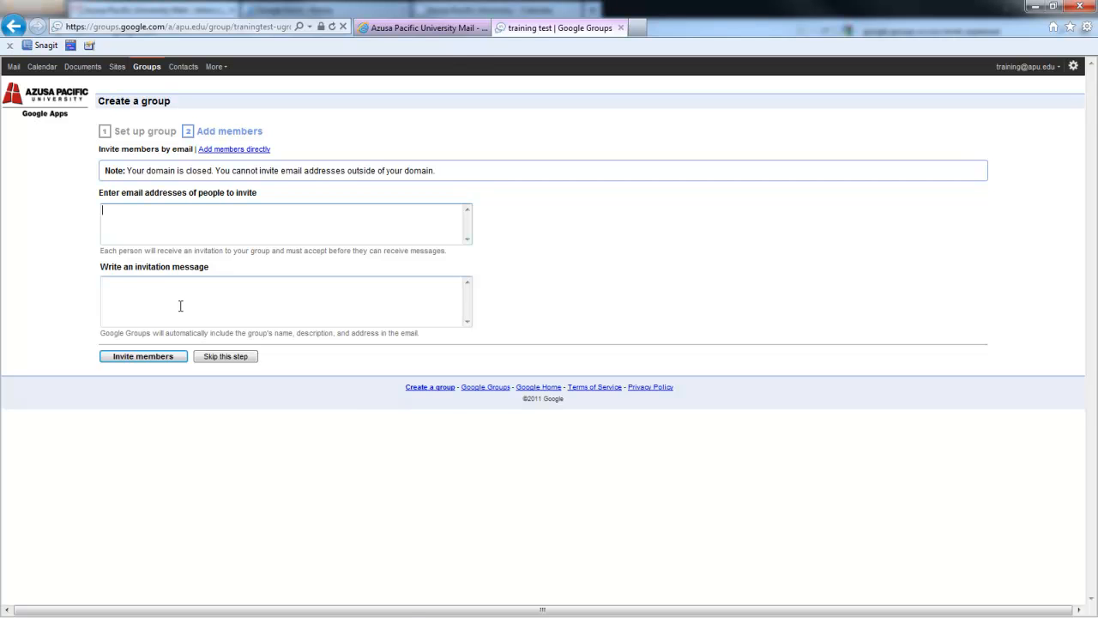
pyautogui.click(233, 148)
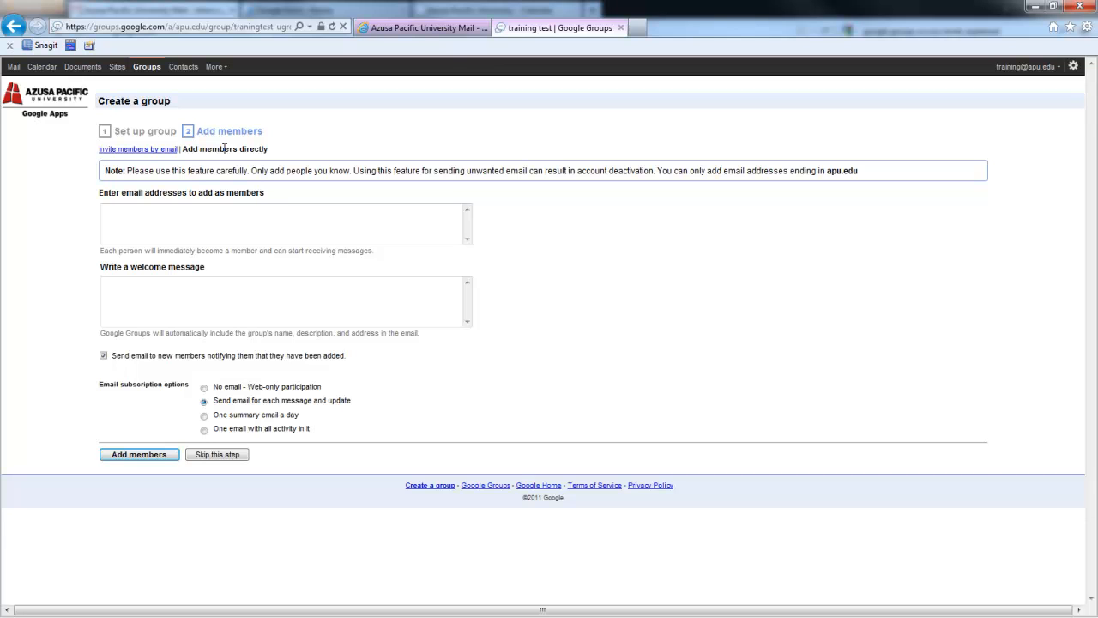
# Leave members empty and skip the member step, landing on the empty discussions page.
pyautogui.click(209, 223)
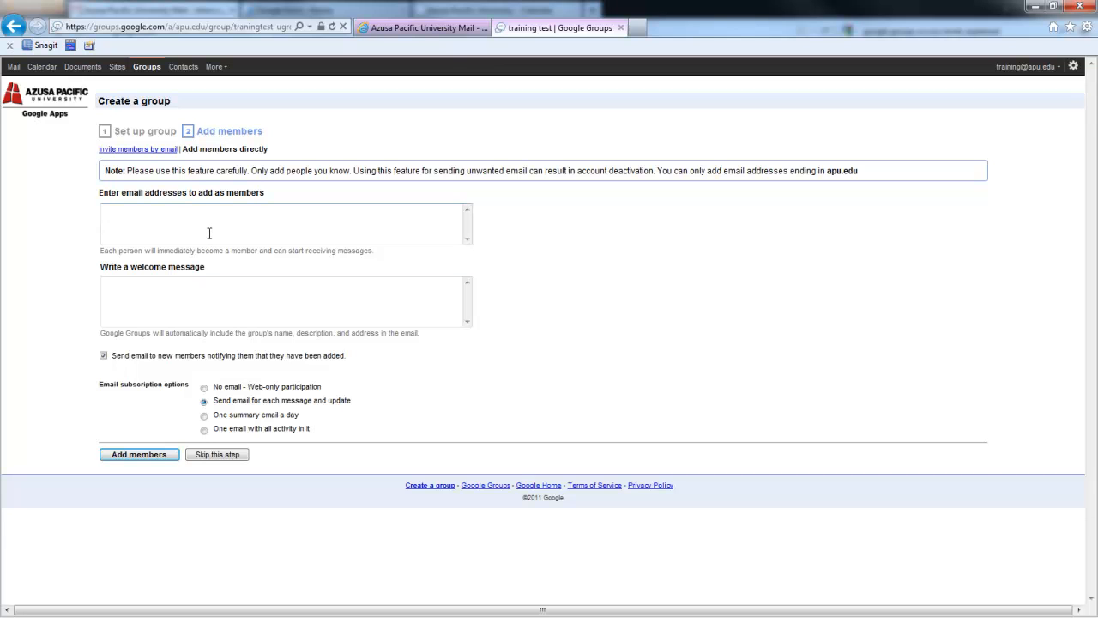
pyautogui.click(147, 306)
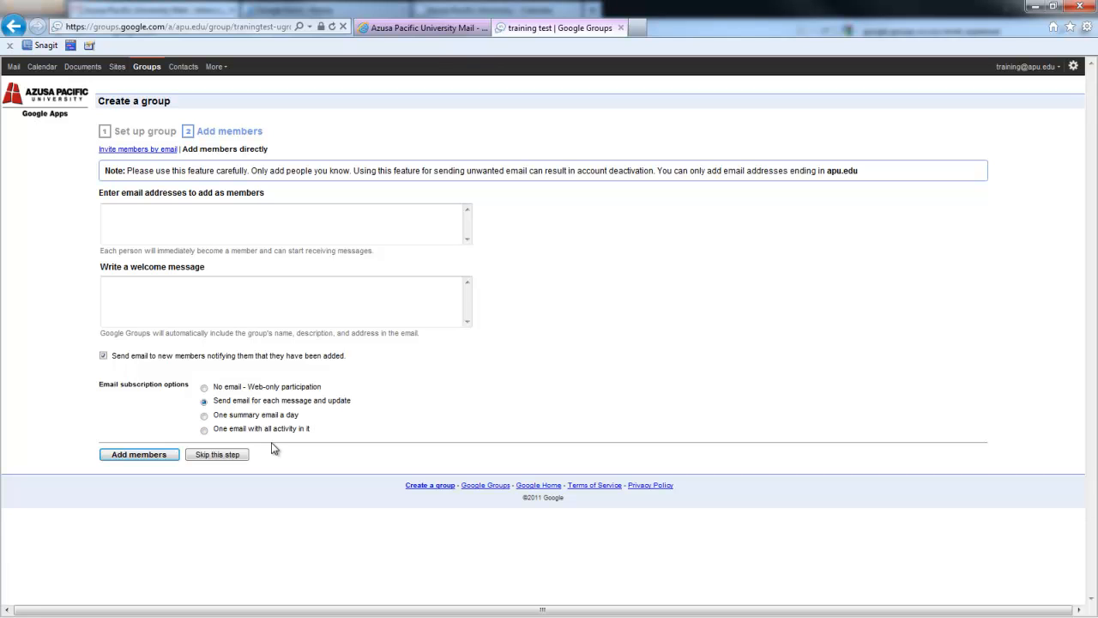
pyautogui.moveTo(271, 439)
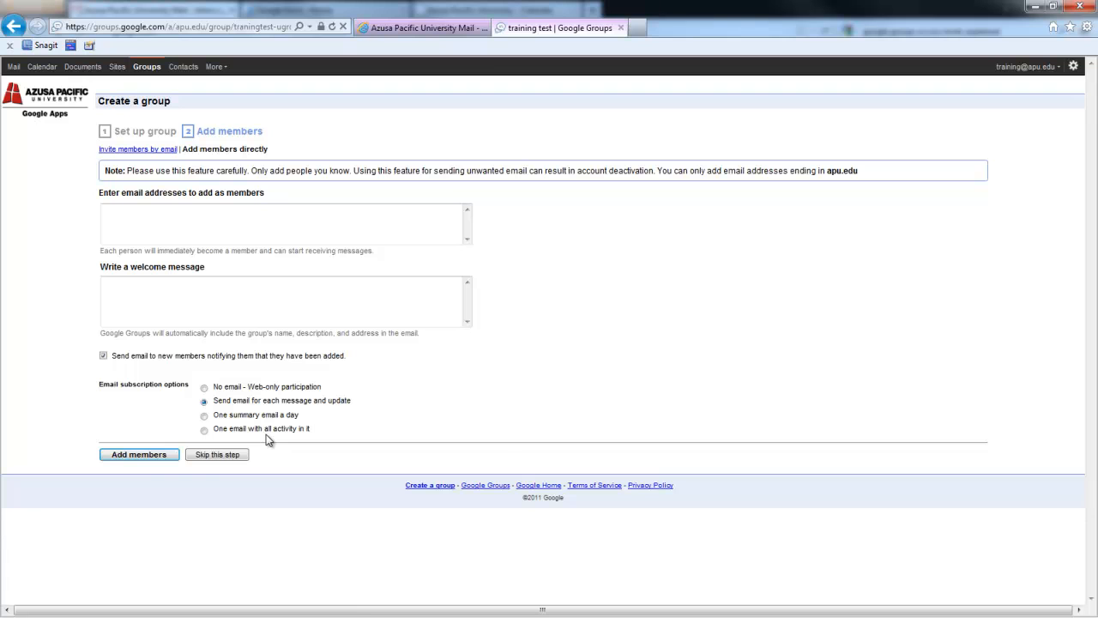
pyautogui.moveTo(197, 419)
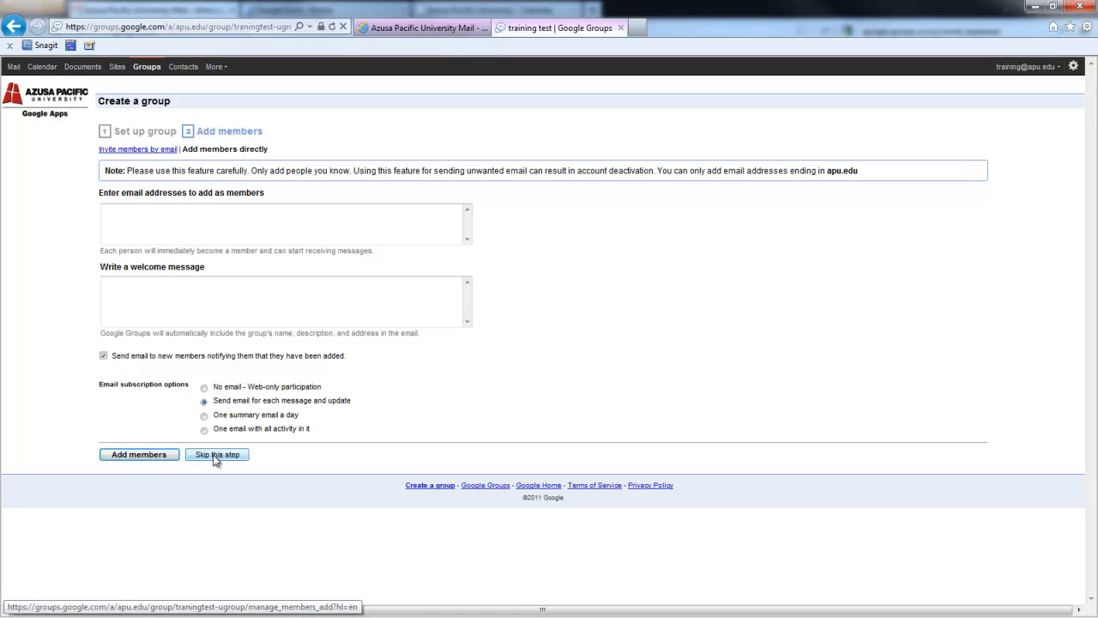
pyautogui.click(216, 453)
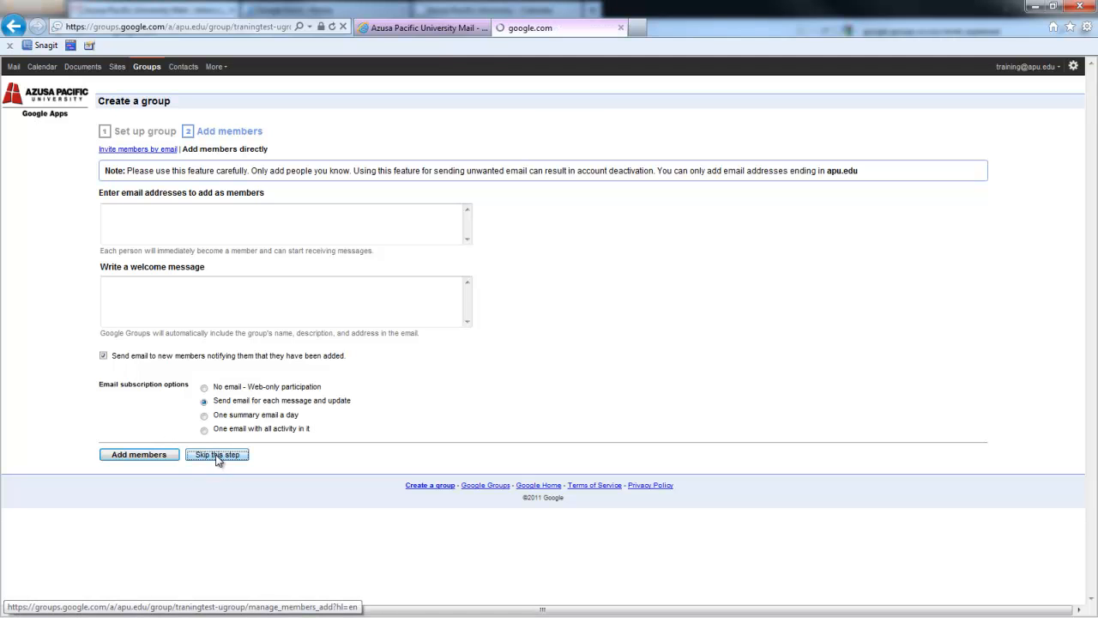
pyautogui.click(216, 453)
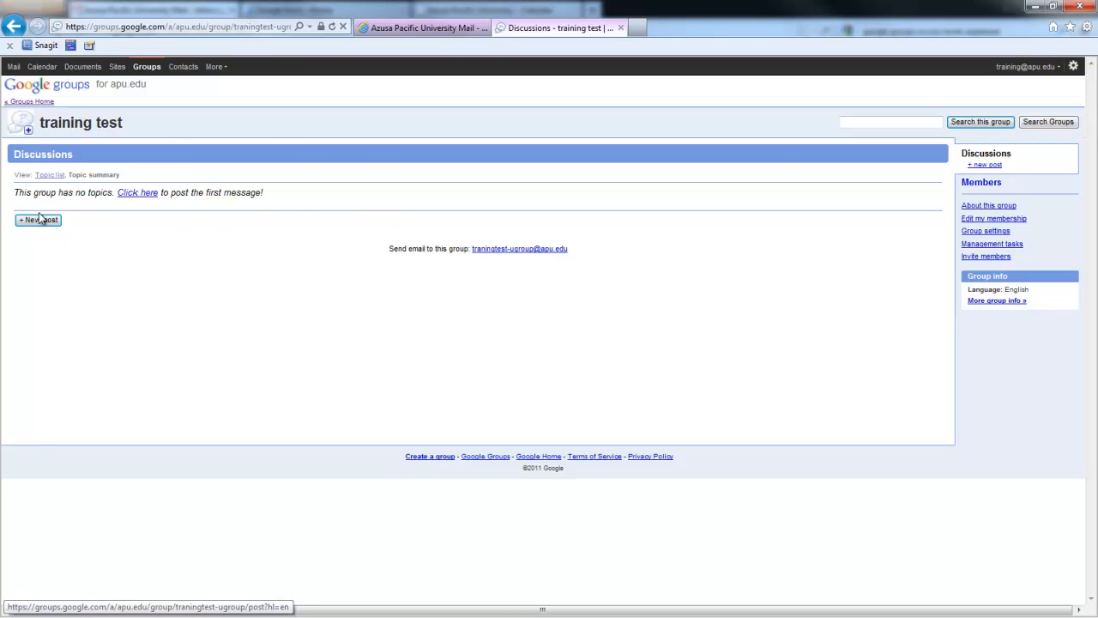
pyautogui.moveTo(405, 513)
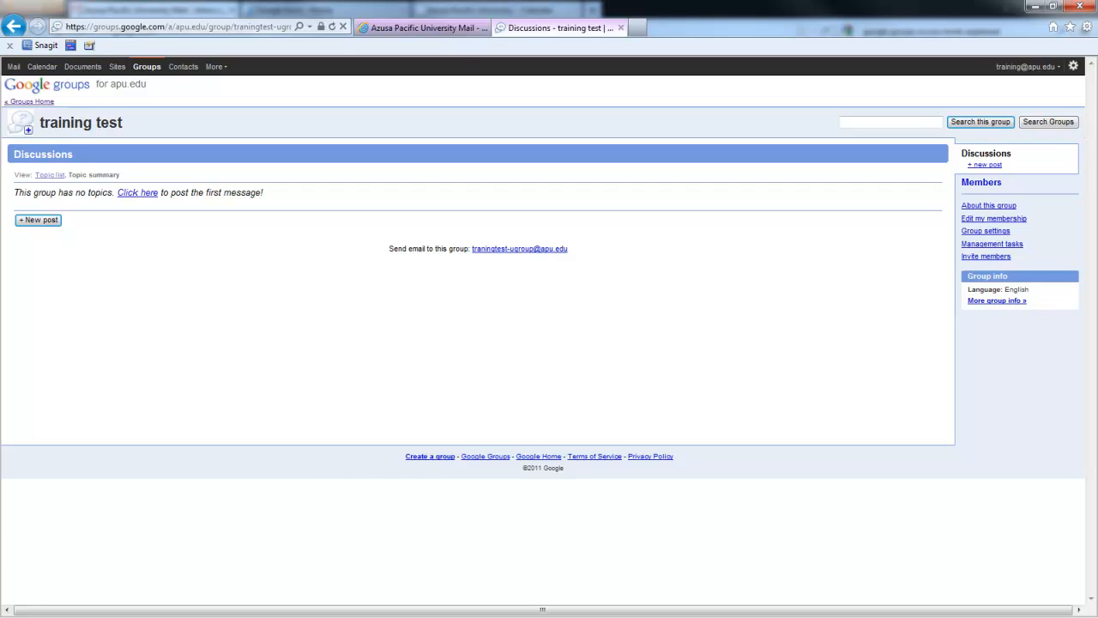
pyautogui.moveTo(413, 343)
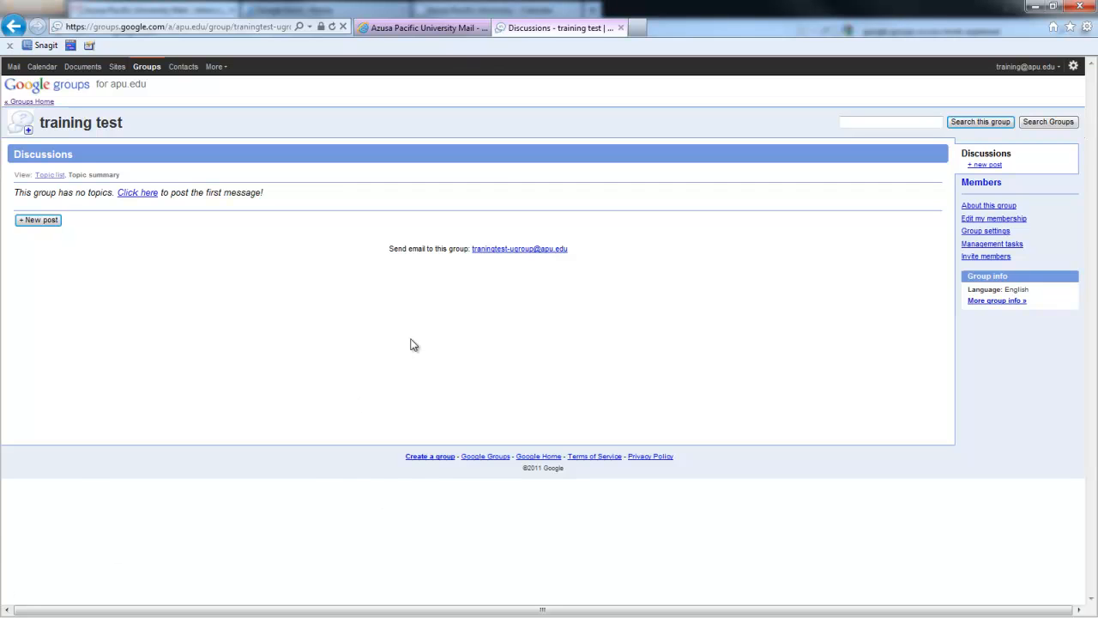
pyautogui.moveTo(31, 564)
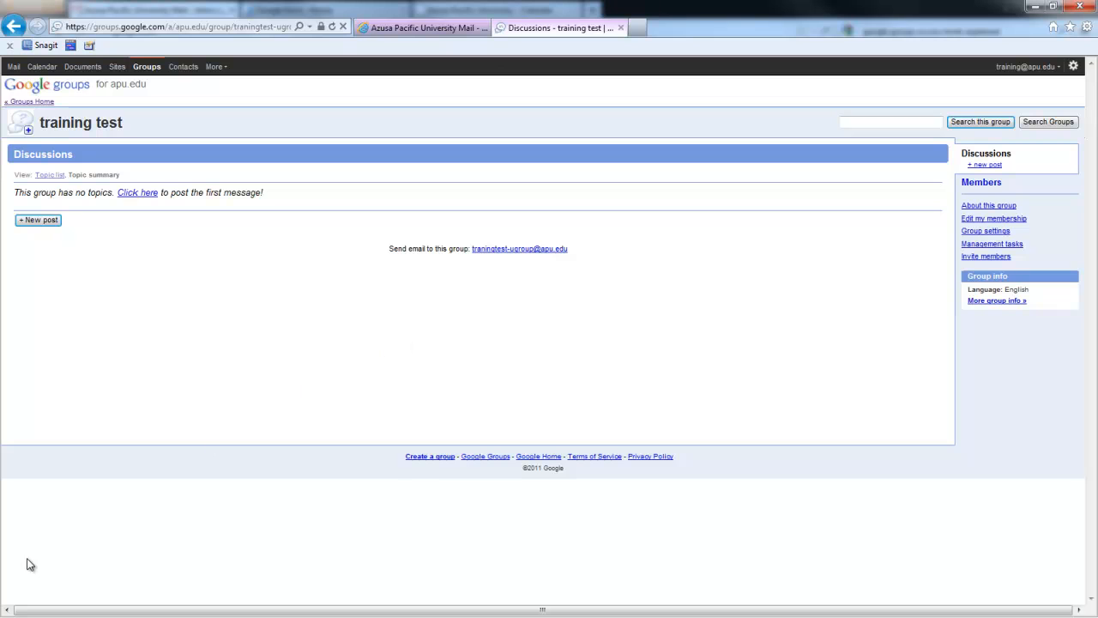
pyautogui.moveTo(3, 604)
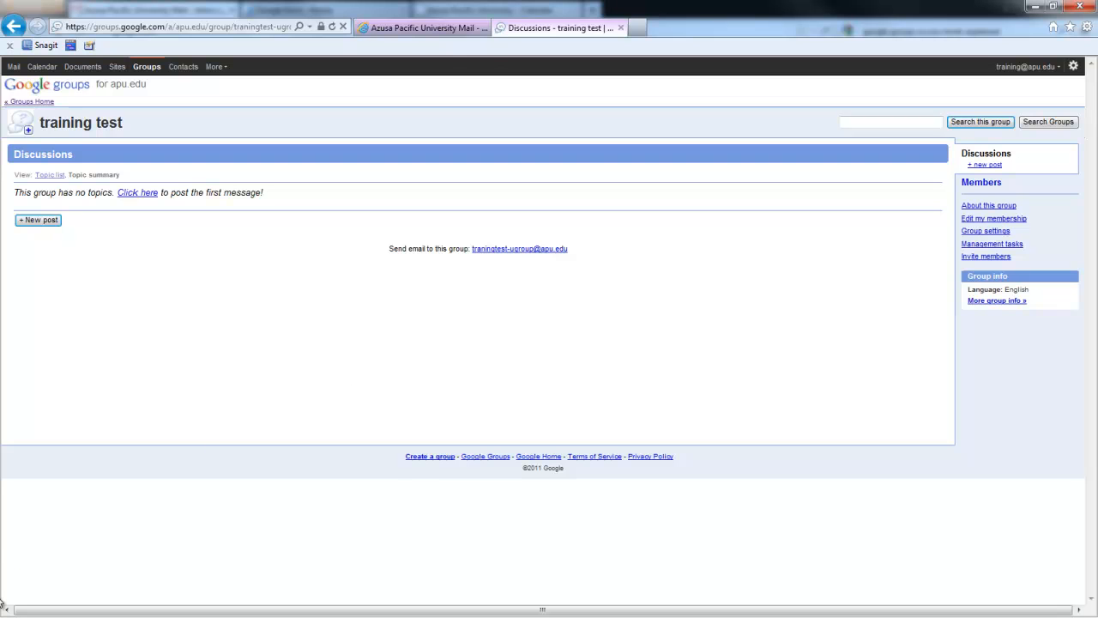